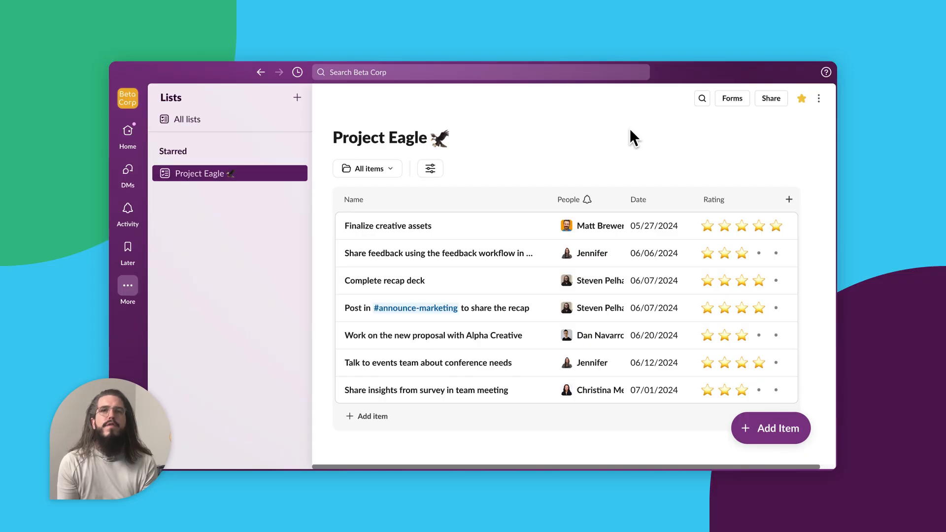
mouse_move(474, 175)
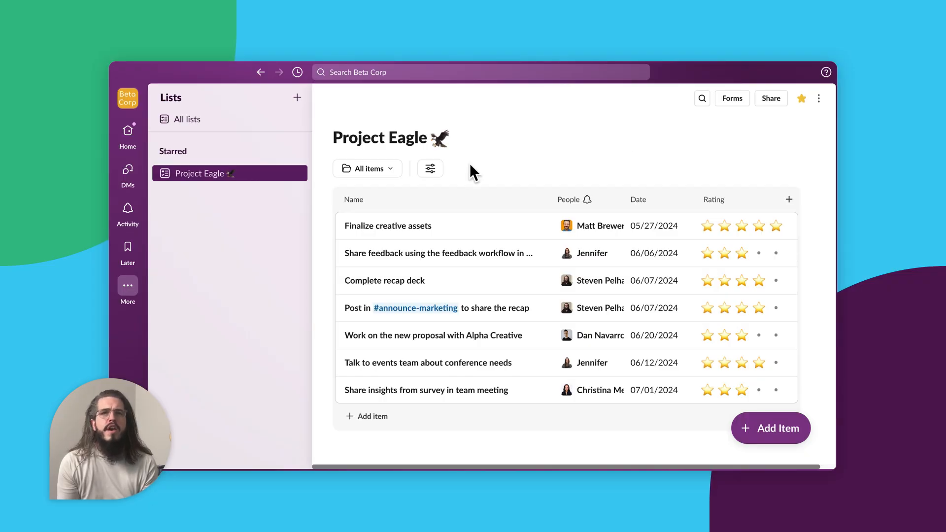
Browse the Project Eagle list's view options for filtering and sorting
click(430, 168)
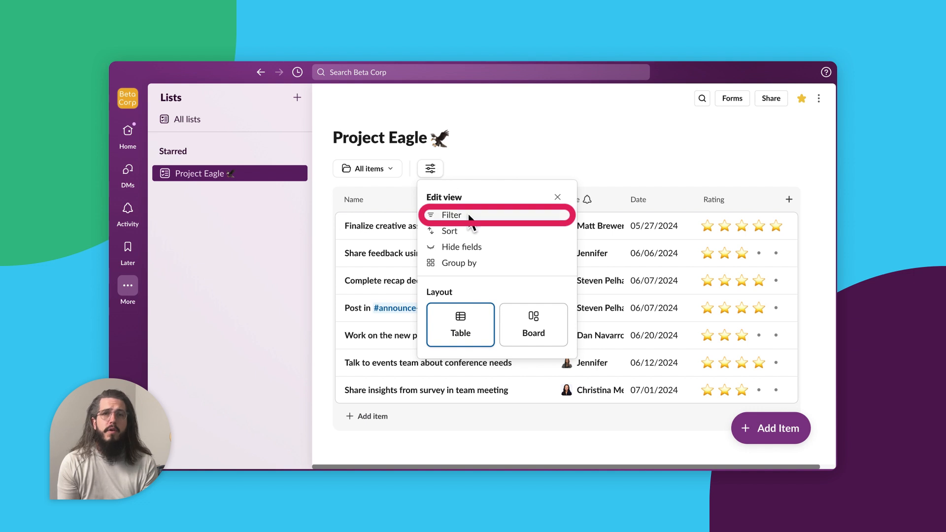
click(452, 215)
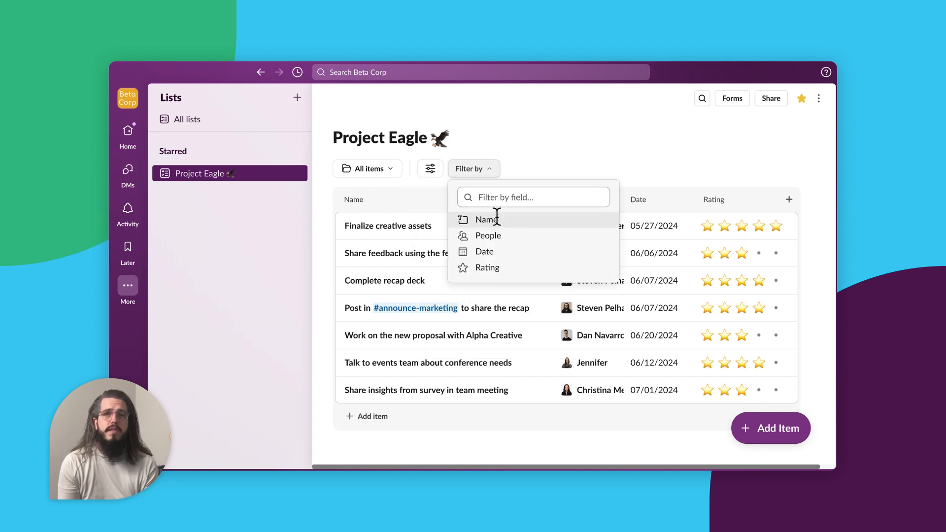
mouse_move(532, 218)
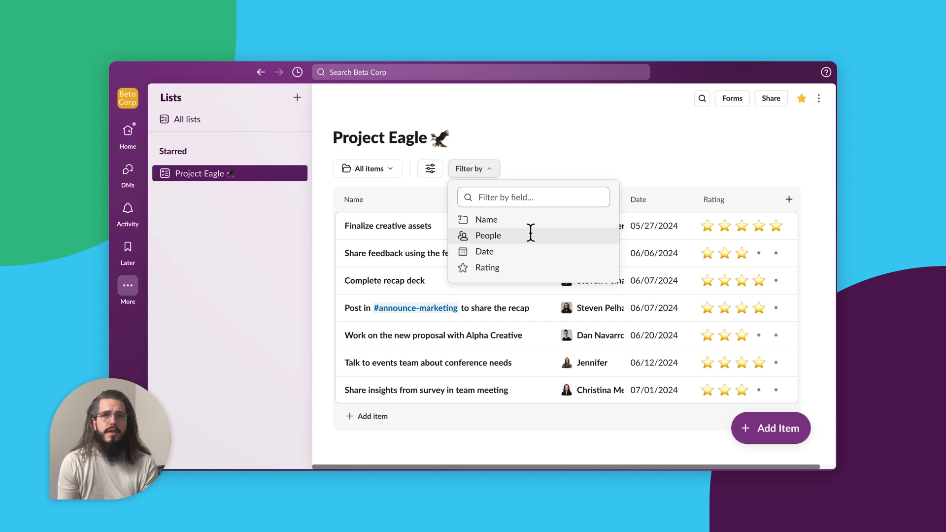
mouse_move(497, 185)
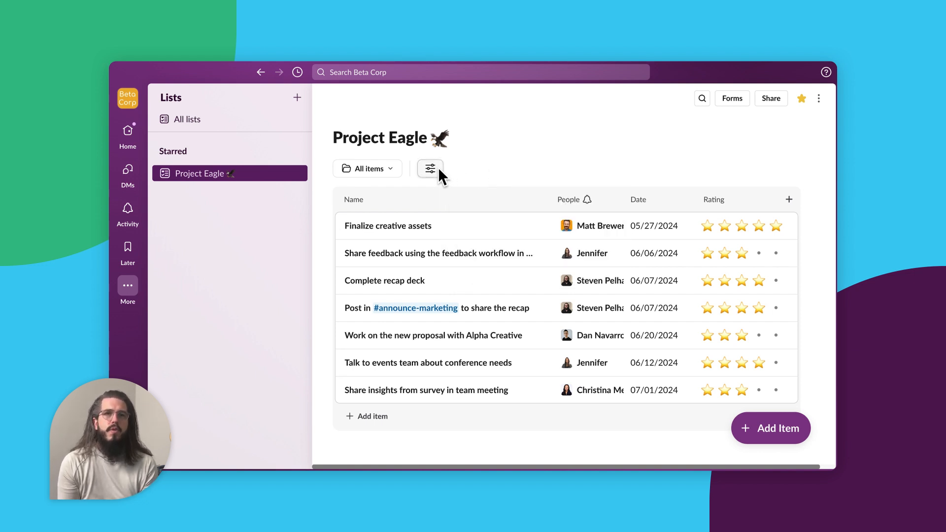
click(430, 168)
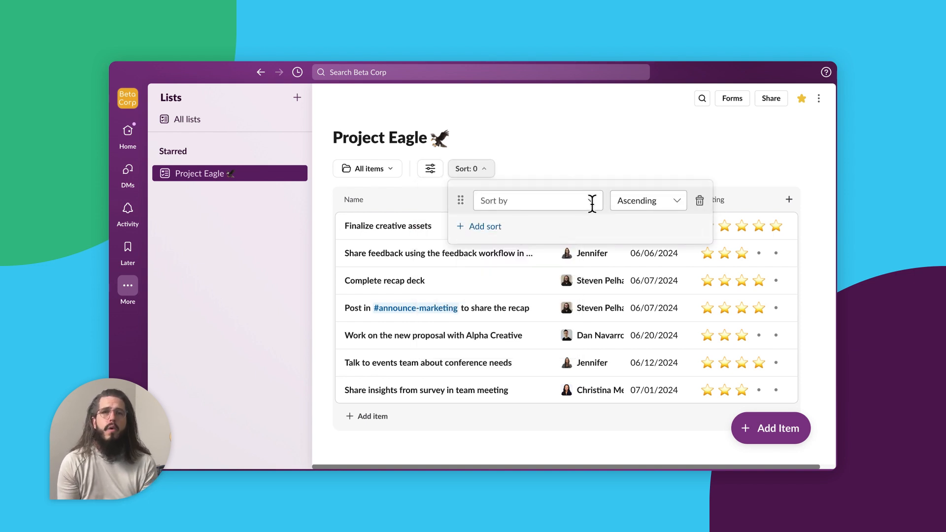
click(534, 201)
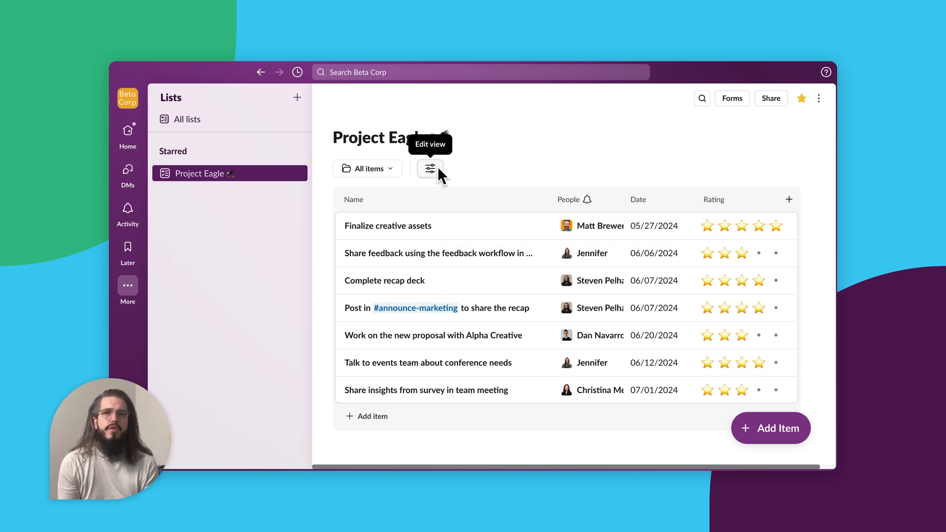
Switch the list to a Board layout grouped by People
click(430, 168)
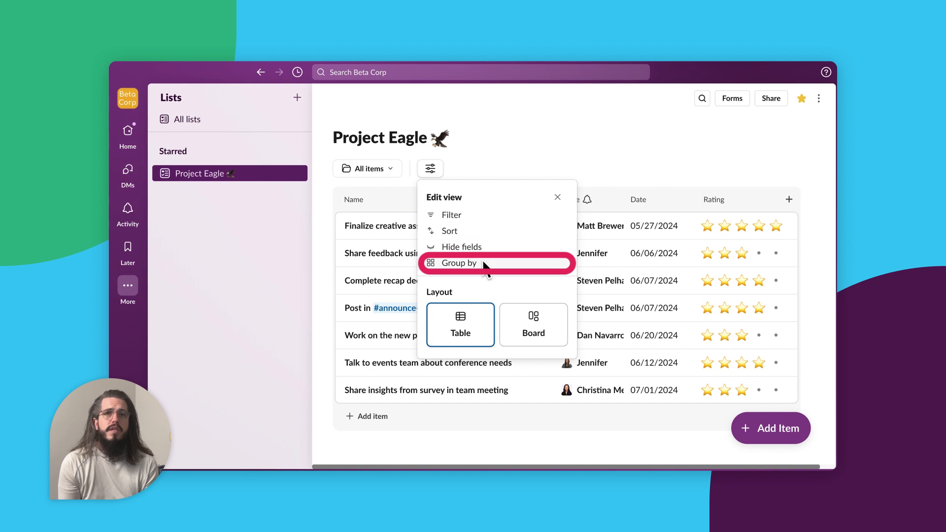
click(460, 262)
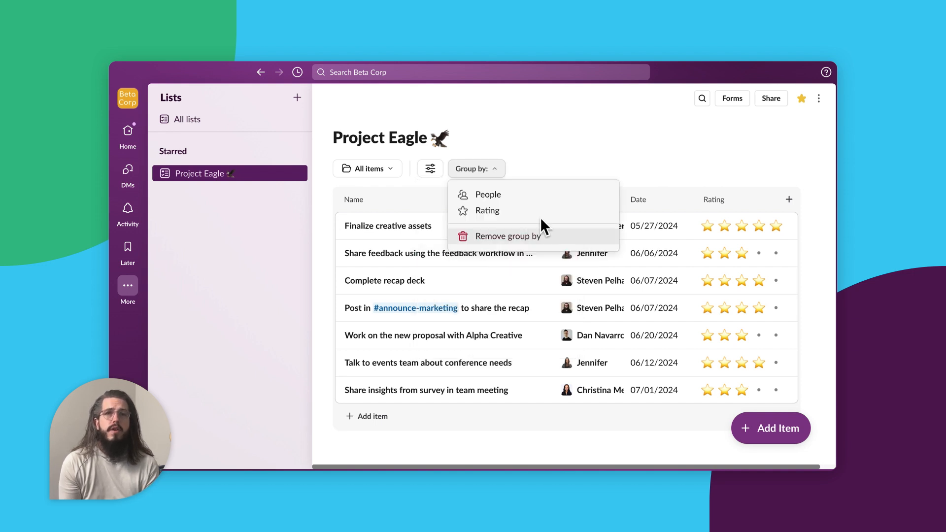
mouse_move(543, 194)
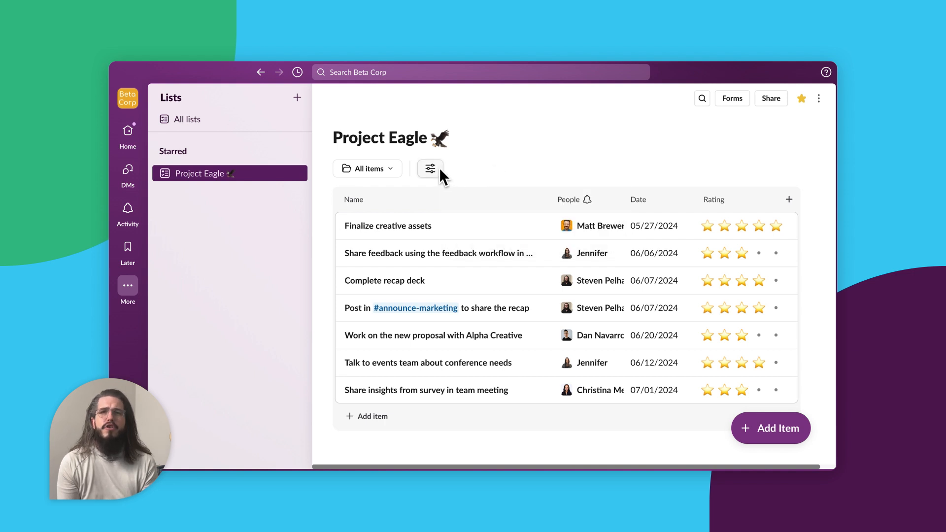
click(430, 168)
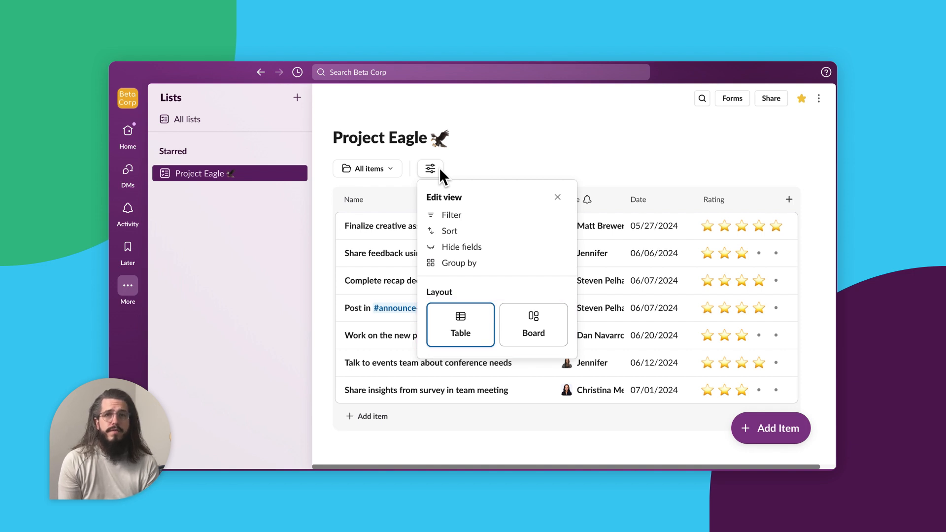
mouse_move(535, 296)
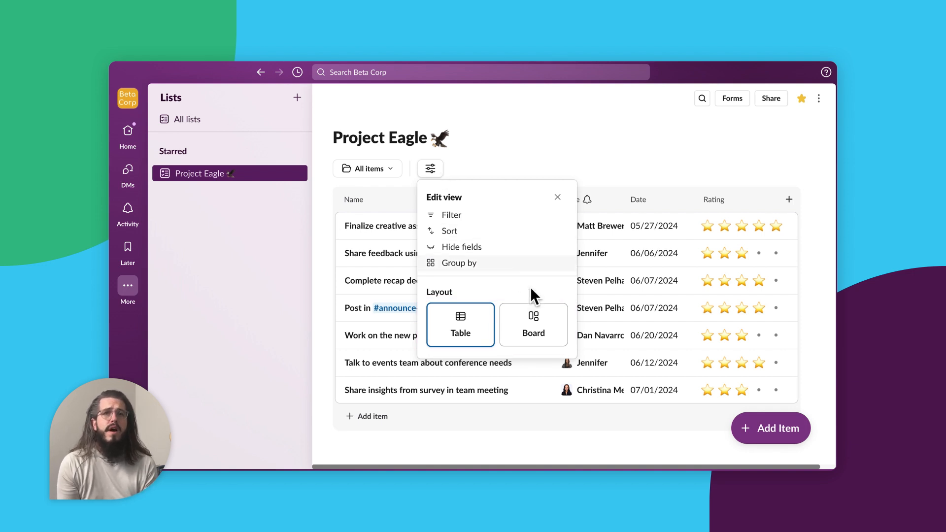
click(459, 263)
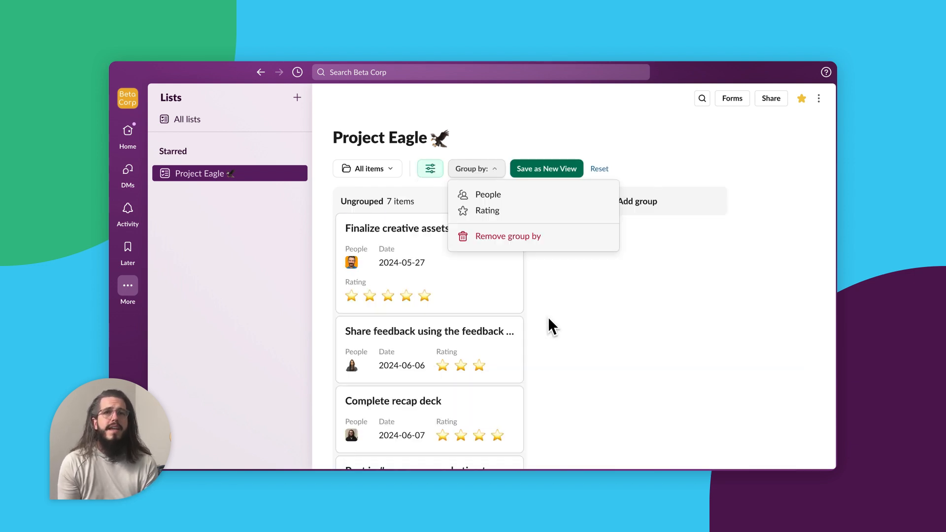
mouse_move(506, 202)
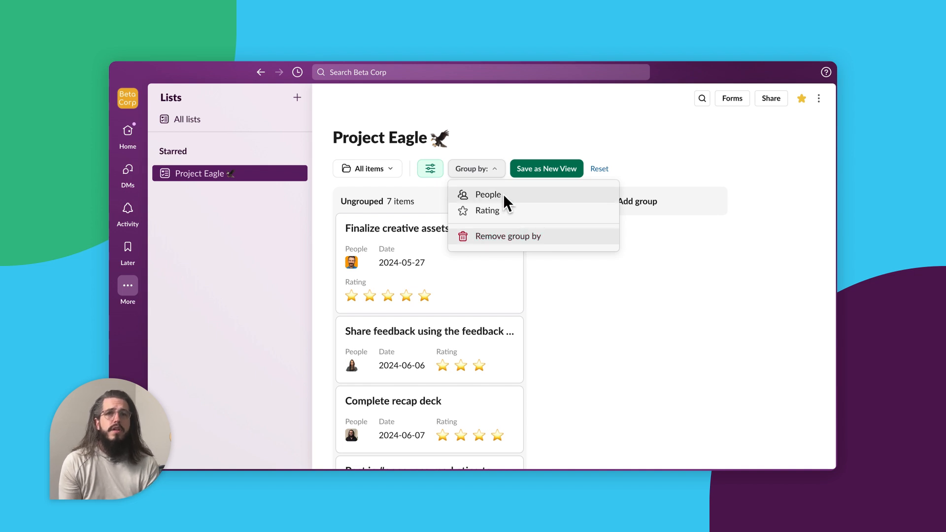
click(488, 195)
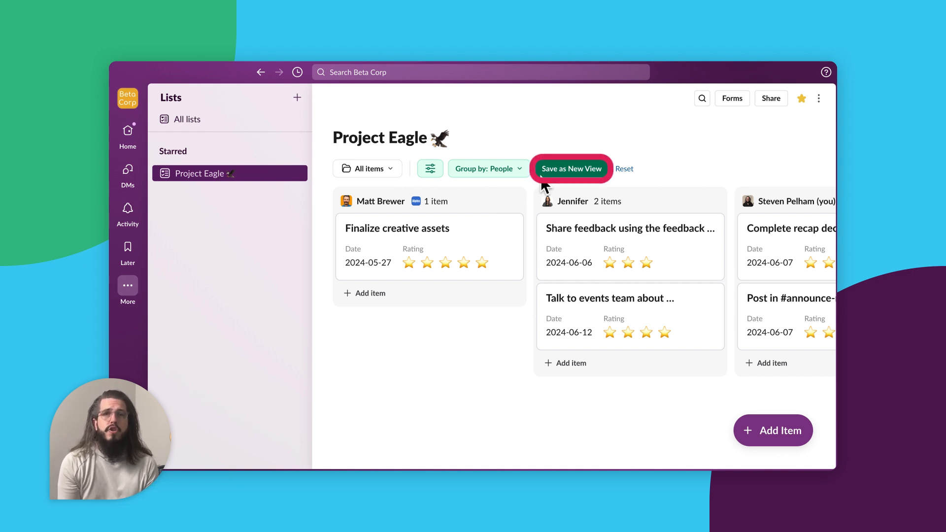
Save the People board as a new view named 'Tasks by DRI'
click(571, 168)
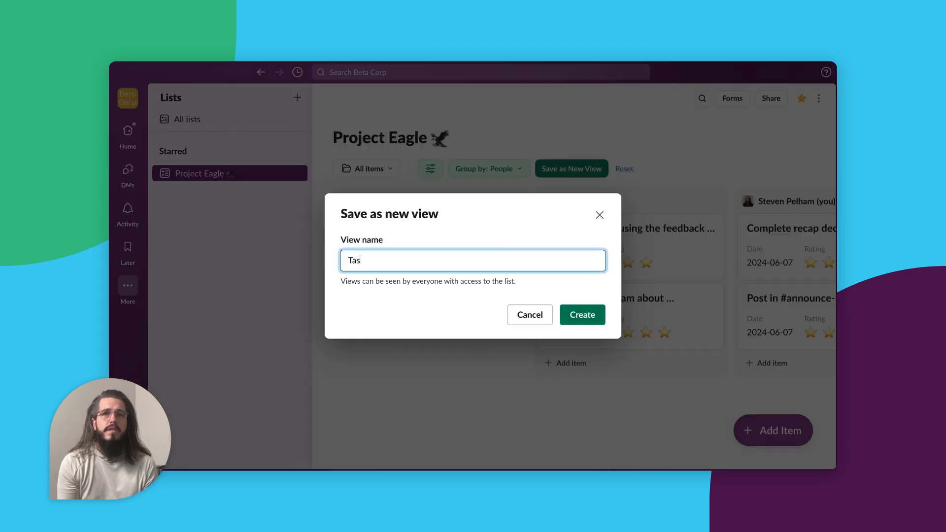
text(ks by DRI)
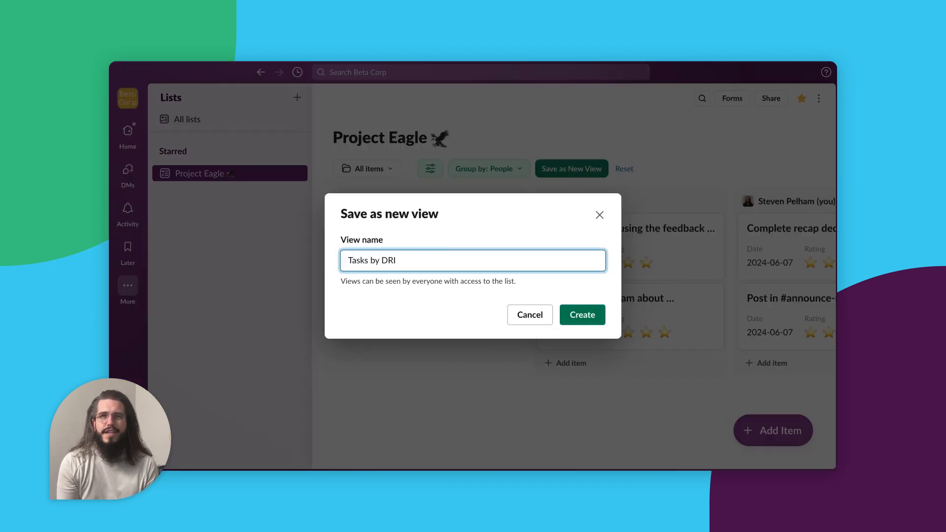